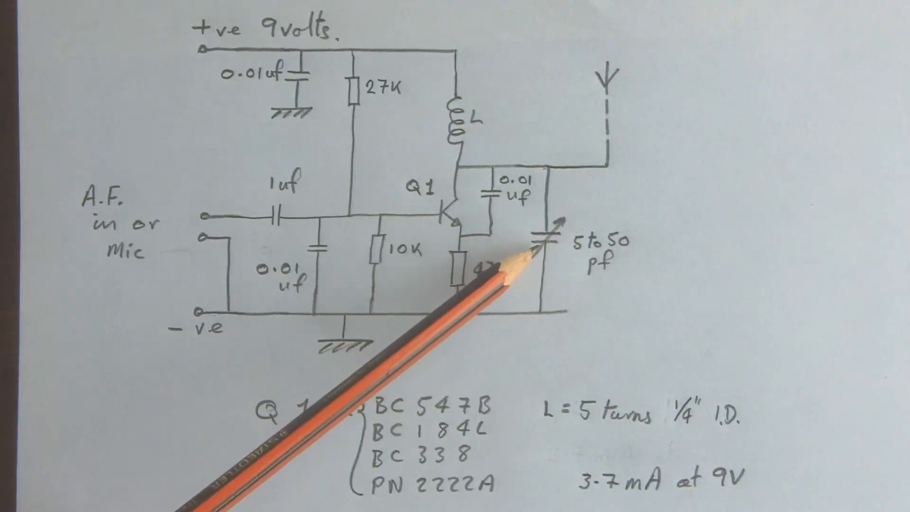
pyautogui.moveTo(558, 273)
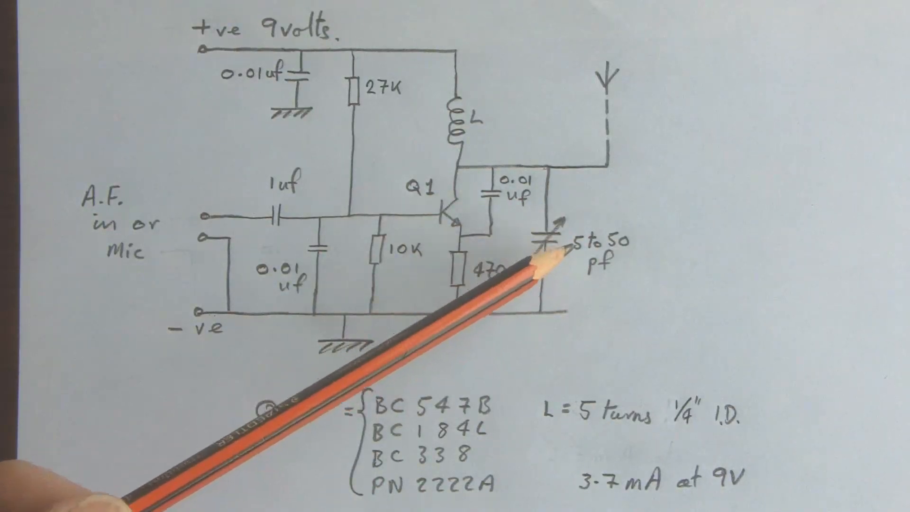
pyautogui.moveTo(475, 157)
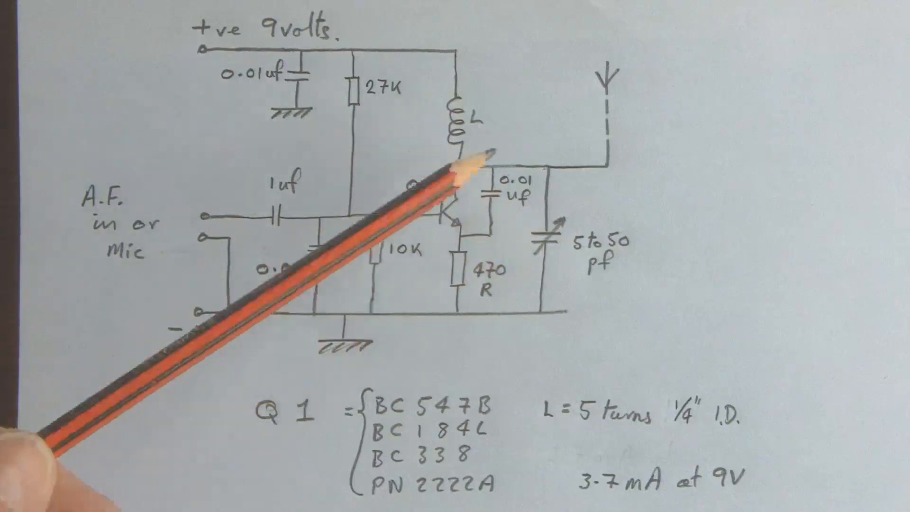
pyautogui.moveTo(441, 191)
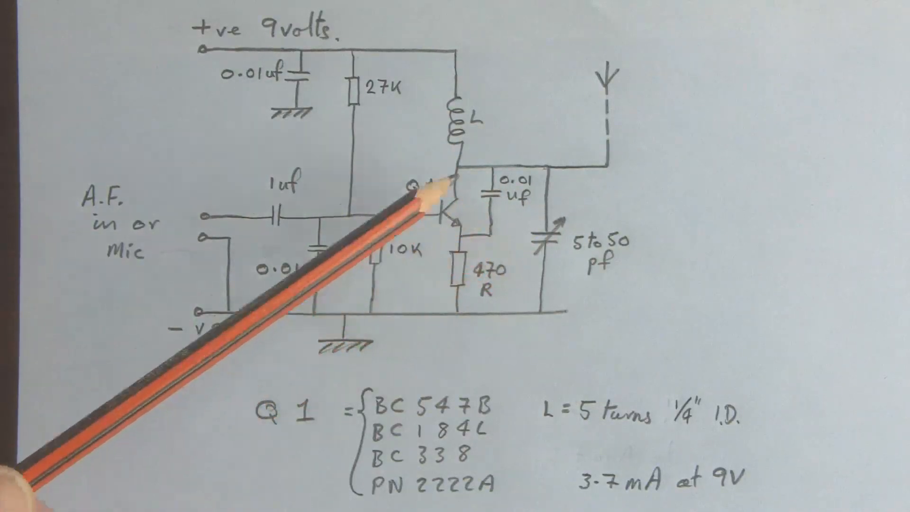
pyautogui.moveTo(475, 157)
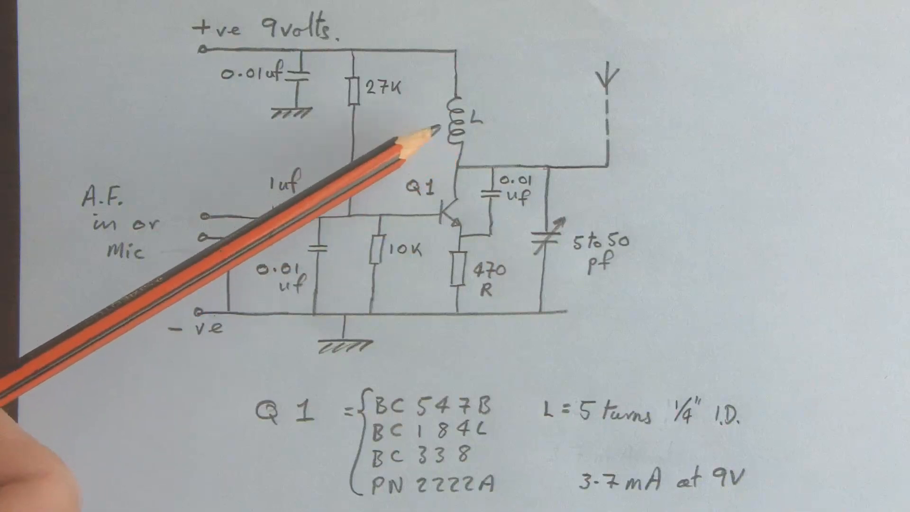
pyautogui.moveTo(418, 122)
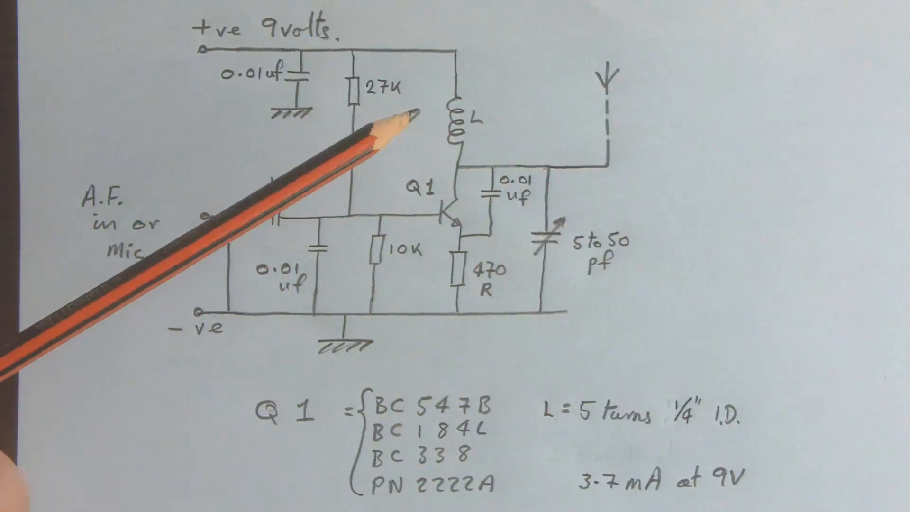